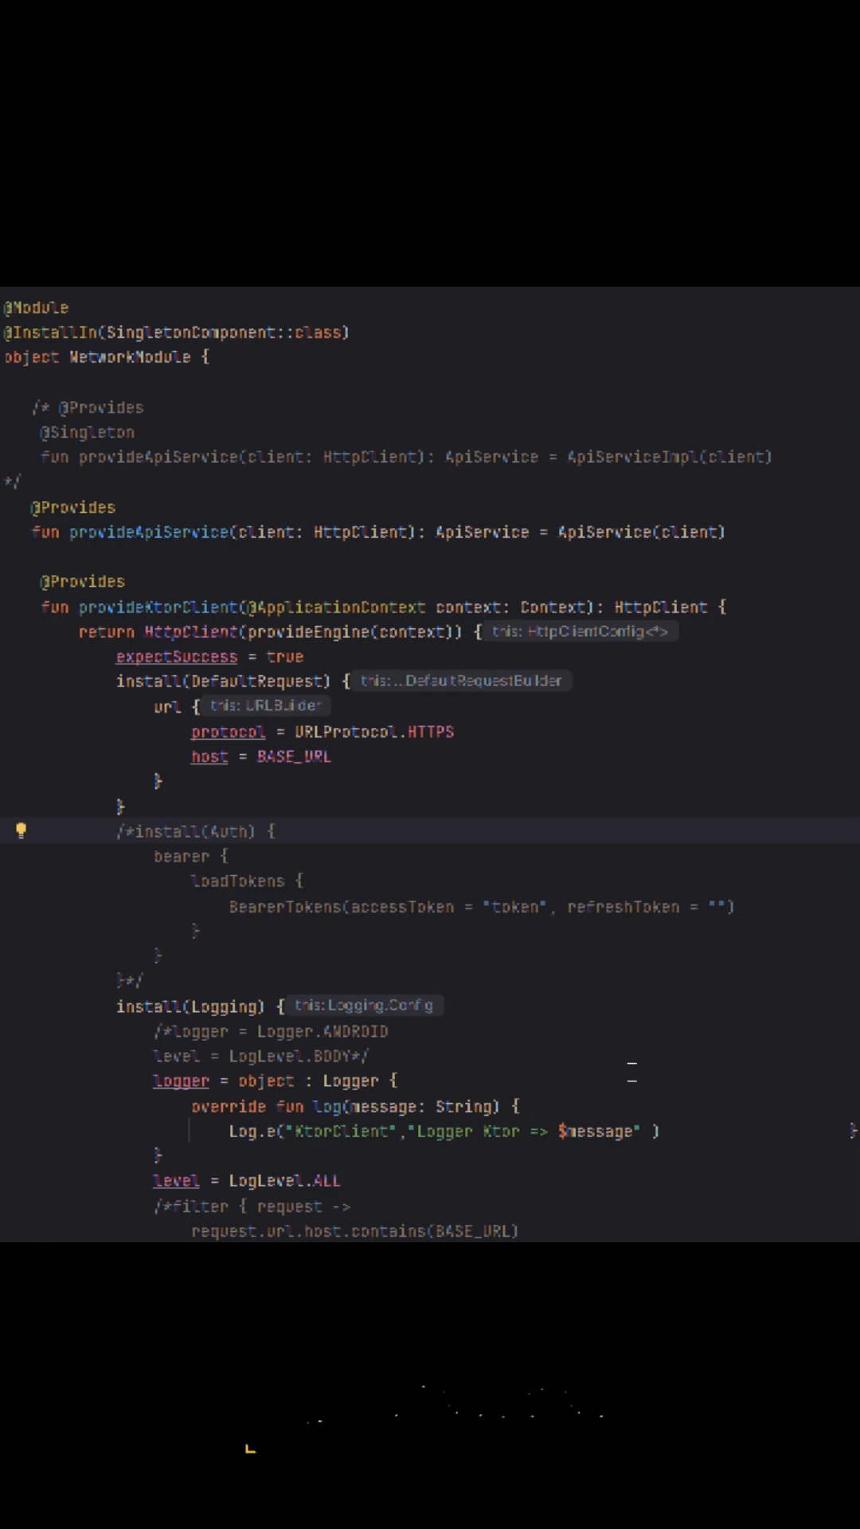
scroll("down", 3)
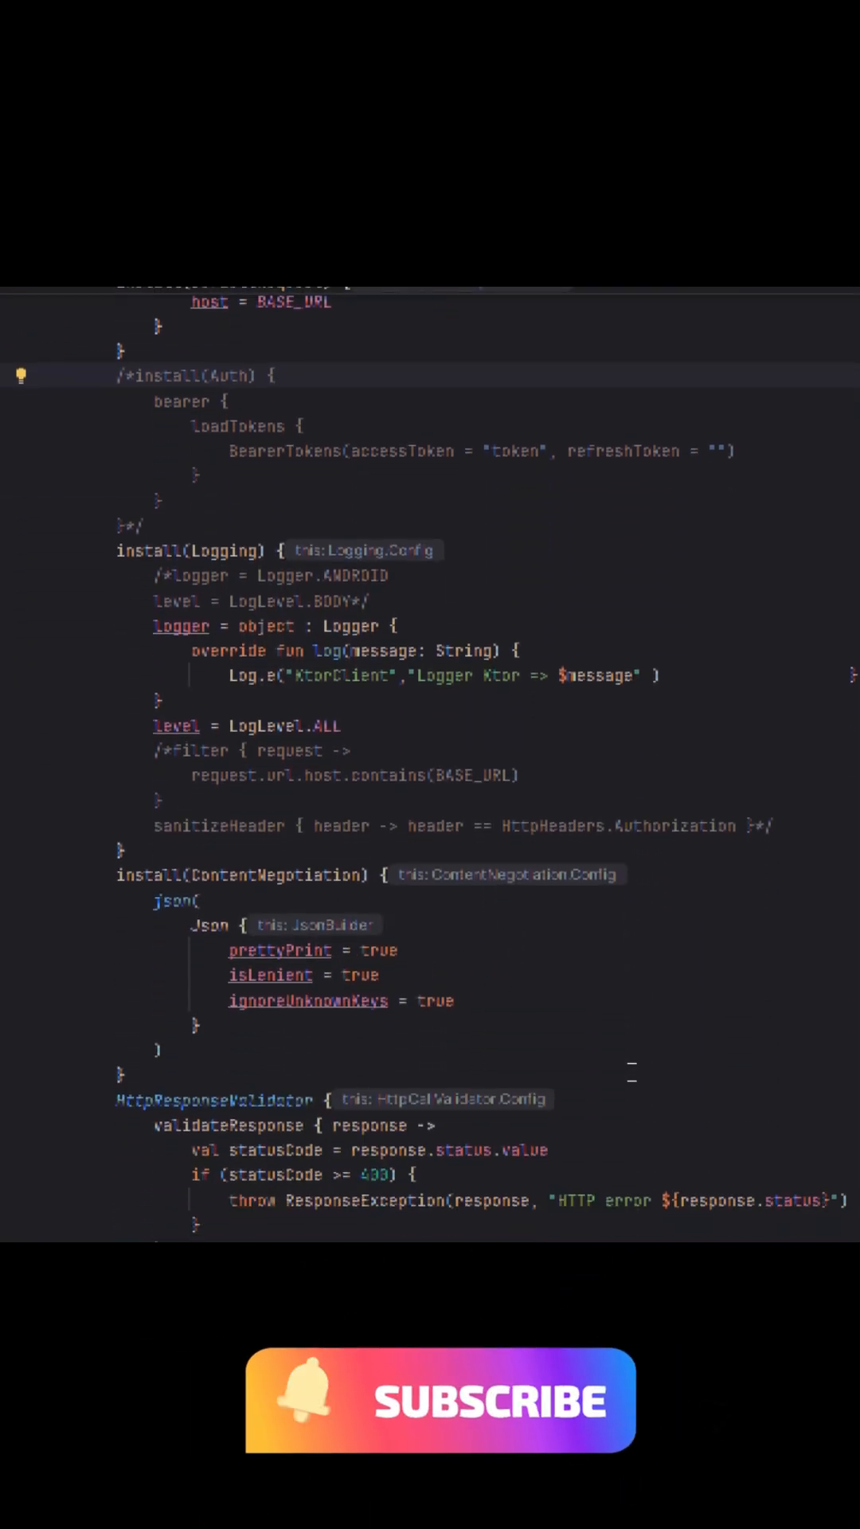
scroll("down", 3)
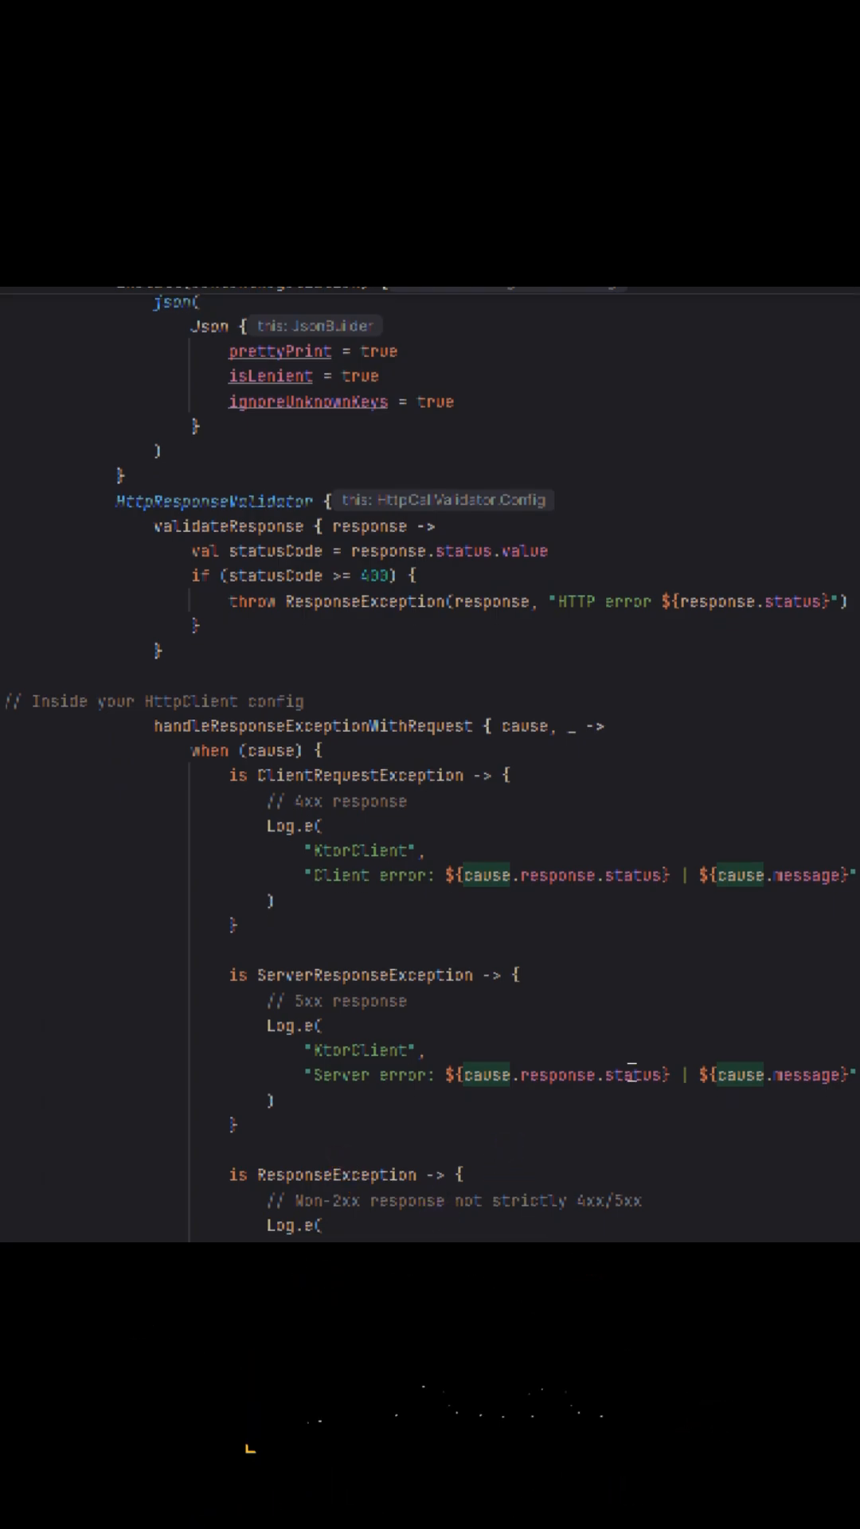
scroll("down", 3)
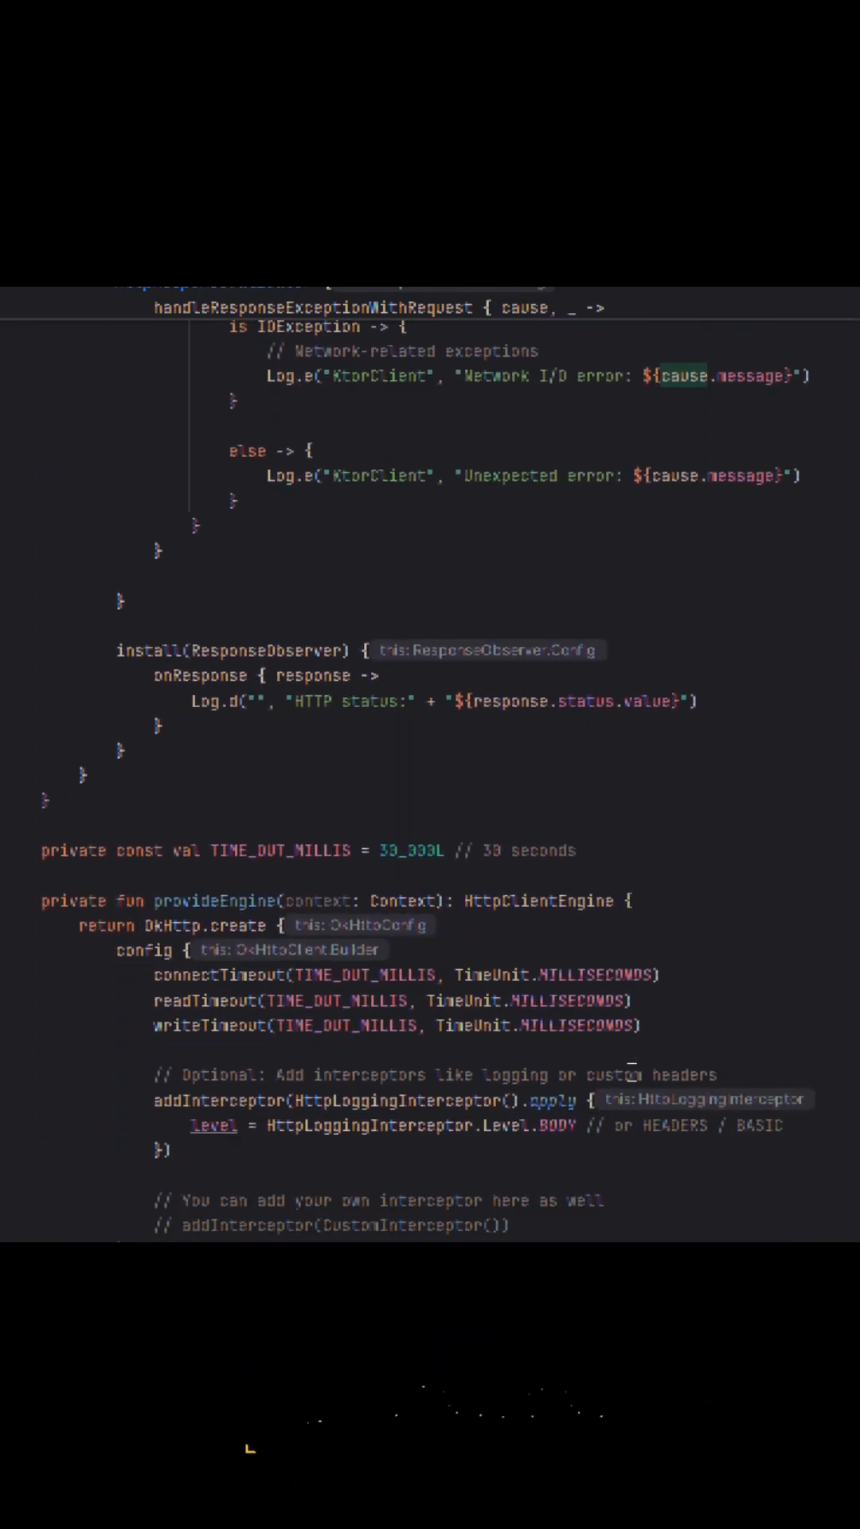
scroll("up", 3)
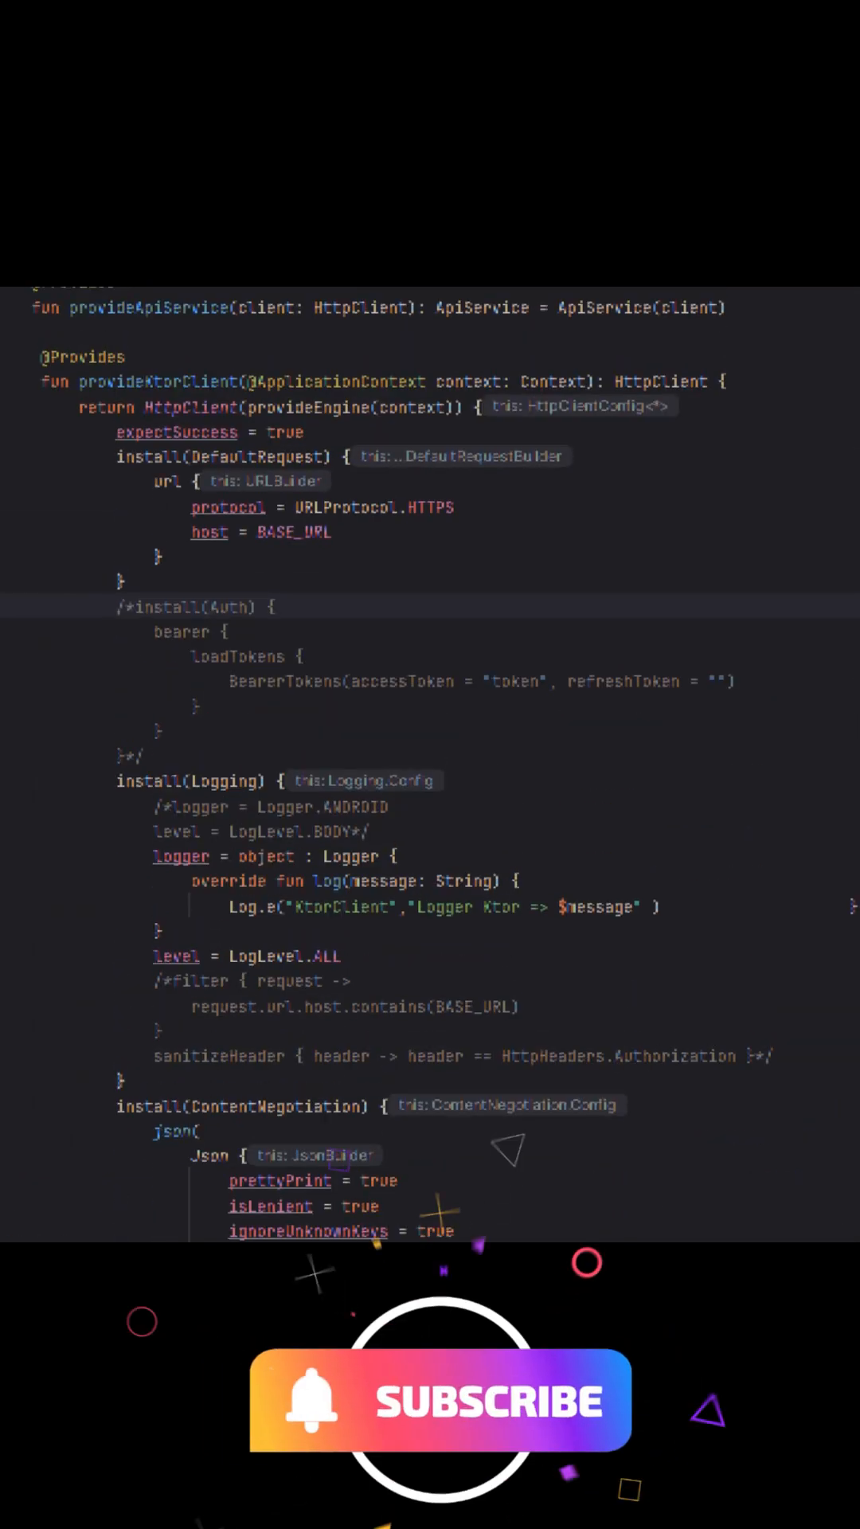
scroll("down", 3)
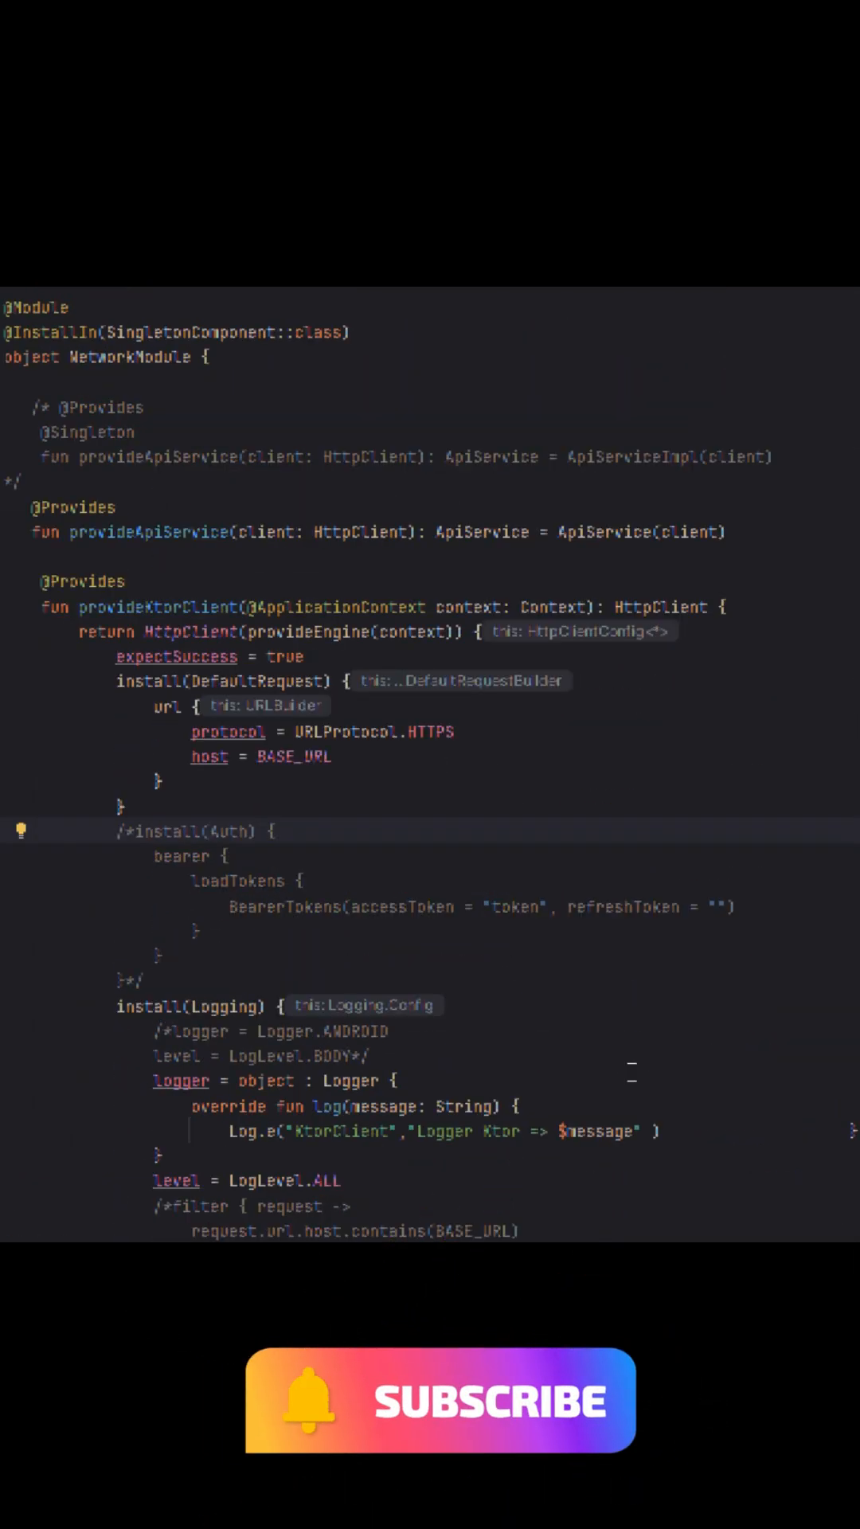